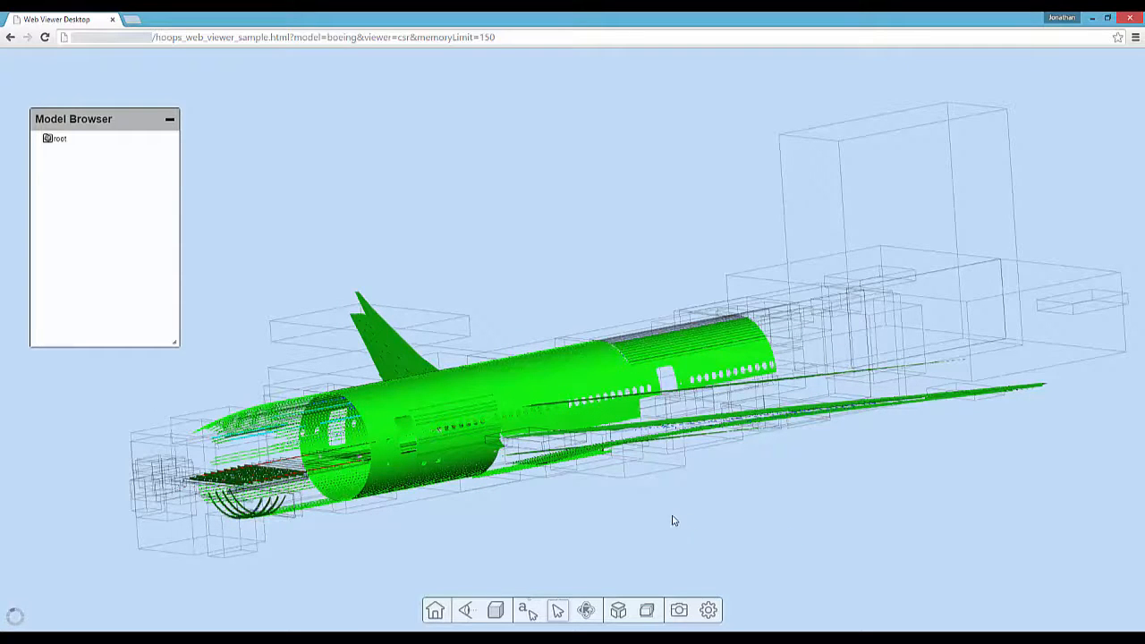
Orbit and move in toward the engine nacelle beneath the wing
{"action": "left_click_drag", "start_coordinate": [673, 521], "coordinate": [655, 545]}
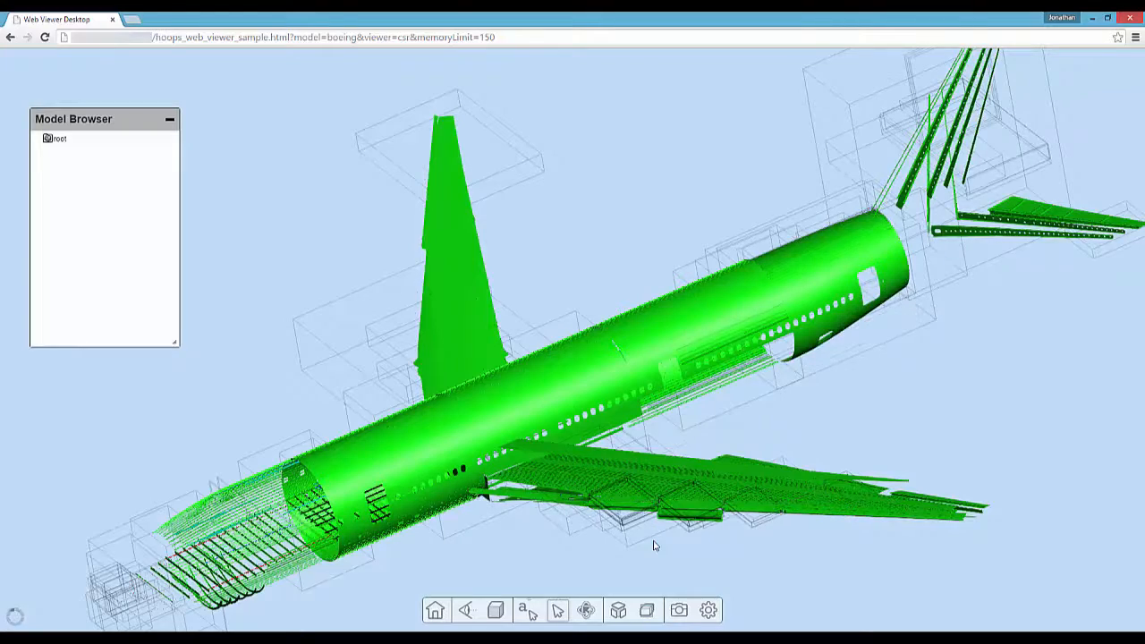
{"action": "left_click_drag", "start_coordinate": [658, 546], "coordinate": [601, 555]}
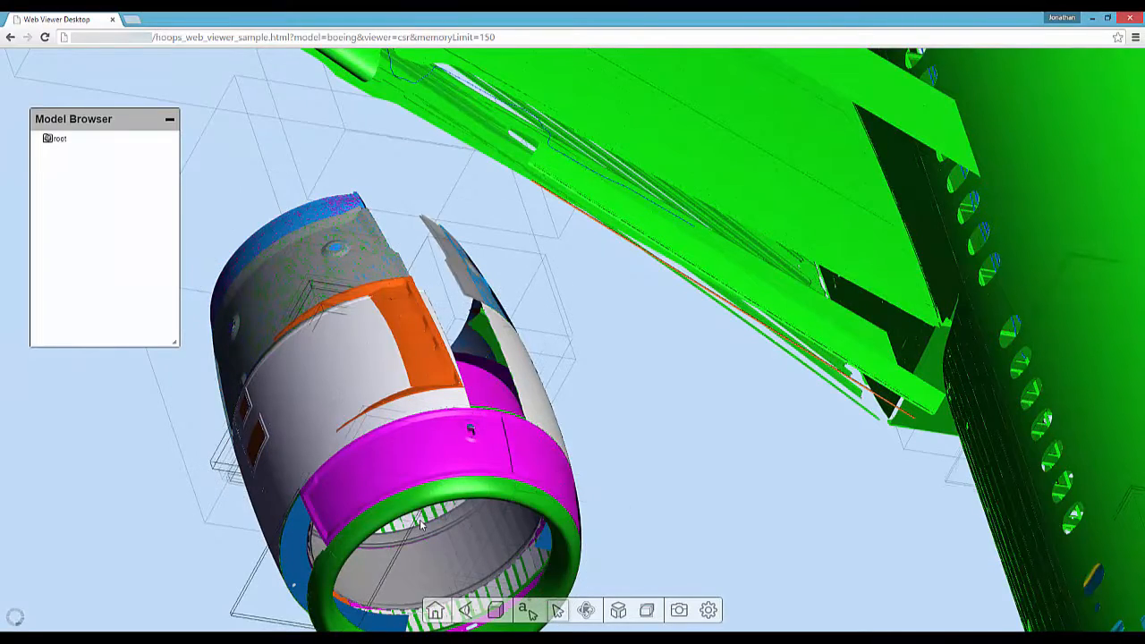
Look around inside the engine nacelle interior, then return Home to the whole-aircraft view
{"action": "left_click_drag", "start_coordinate": [421, 522], "coordinate": [433, 508]}
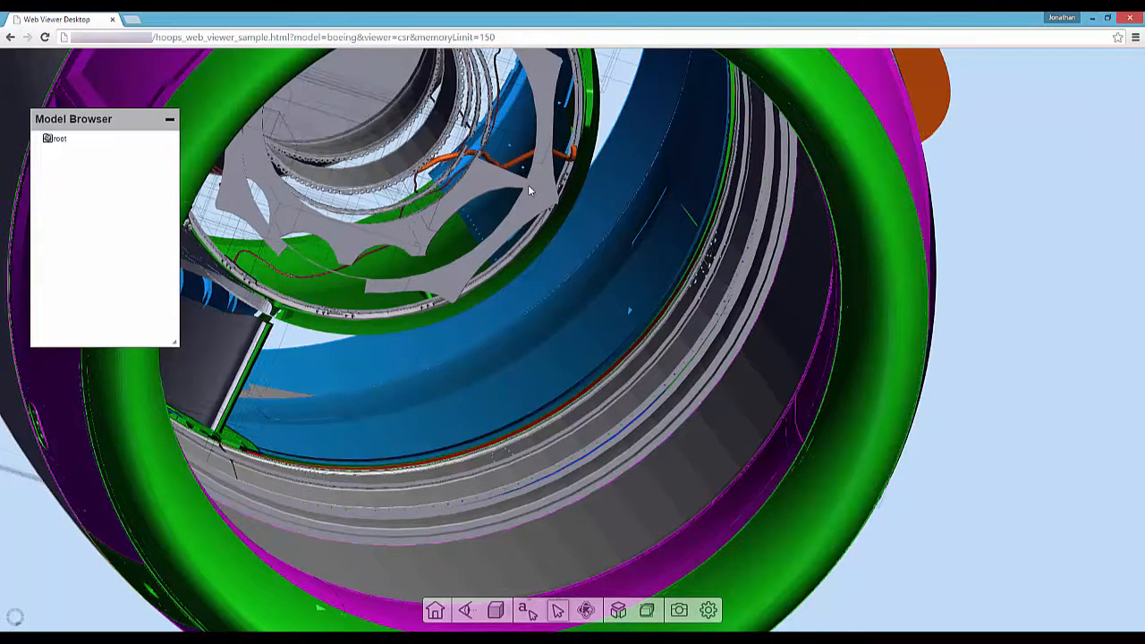
{"action": "left_click_drag", "start_coordinate": [527, 190], "coordinate": [551, 202]}
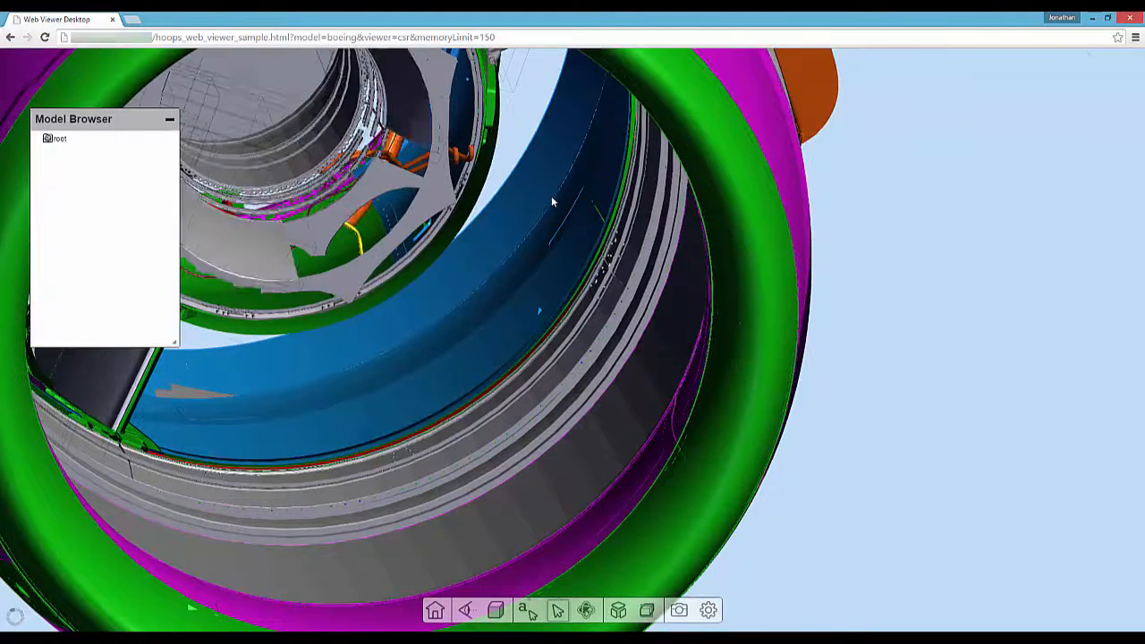
{"action": "left_click_drag", "start_coordinate": [551, 201], "coordinate": [694, 280]}
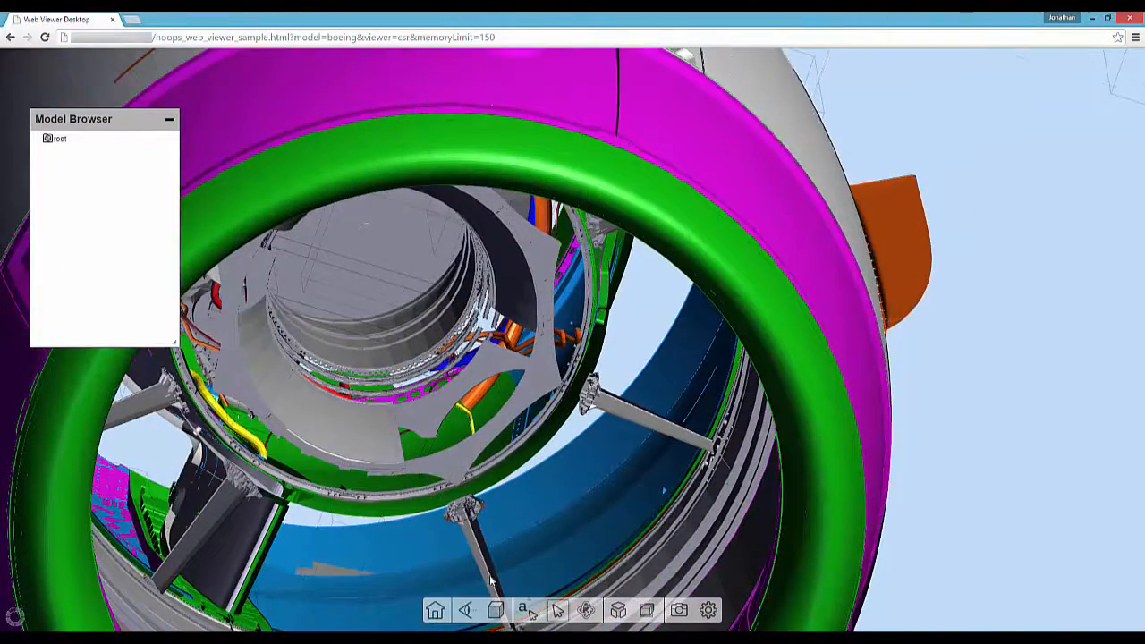
{"action": "left_click", "coordinate": [436, 610]}
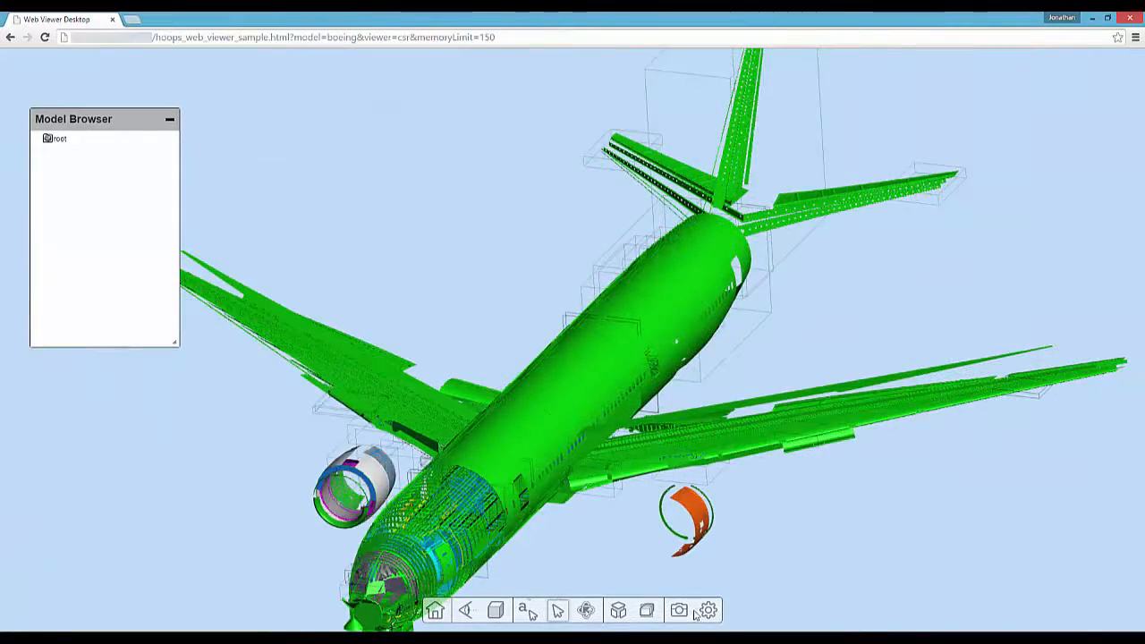
Enable ambient occlusion with radius 0.02 in the viewer settings and apply it
{"action": "left_click", "coordinate": [709, 612]}
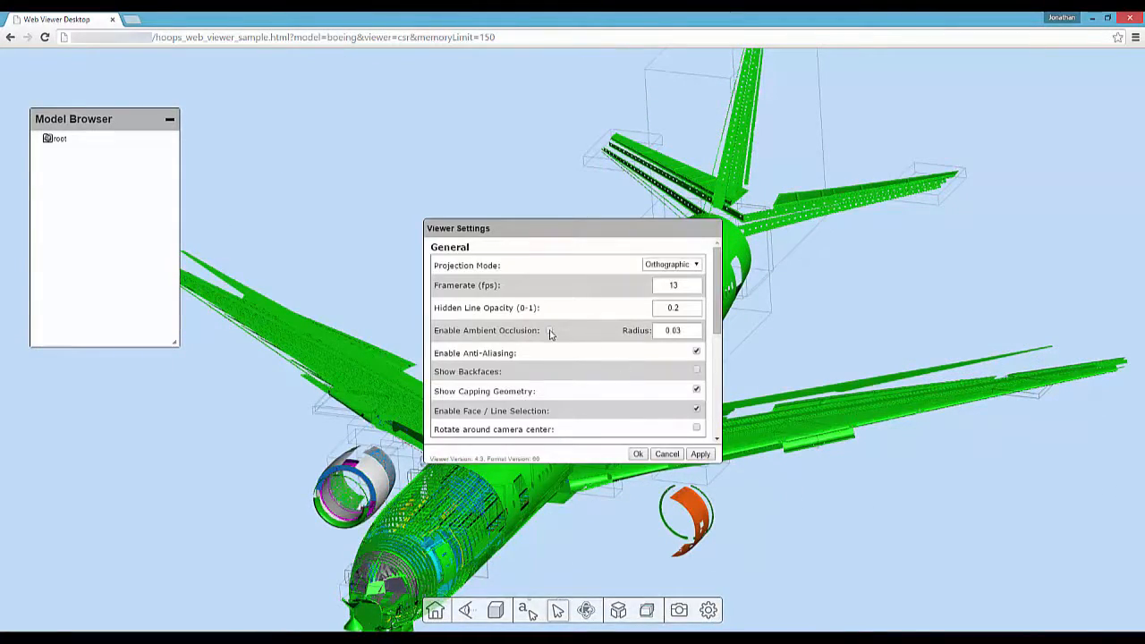
{"action": "left_click", "coordinate": [548, 329]}
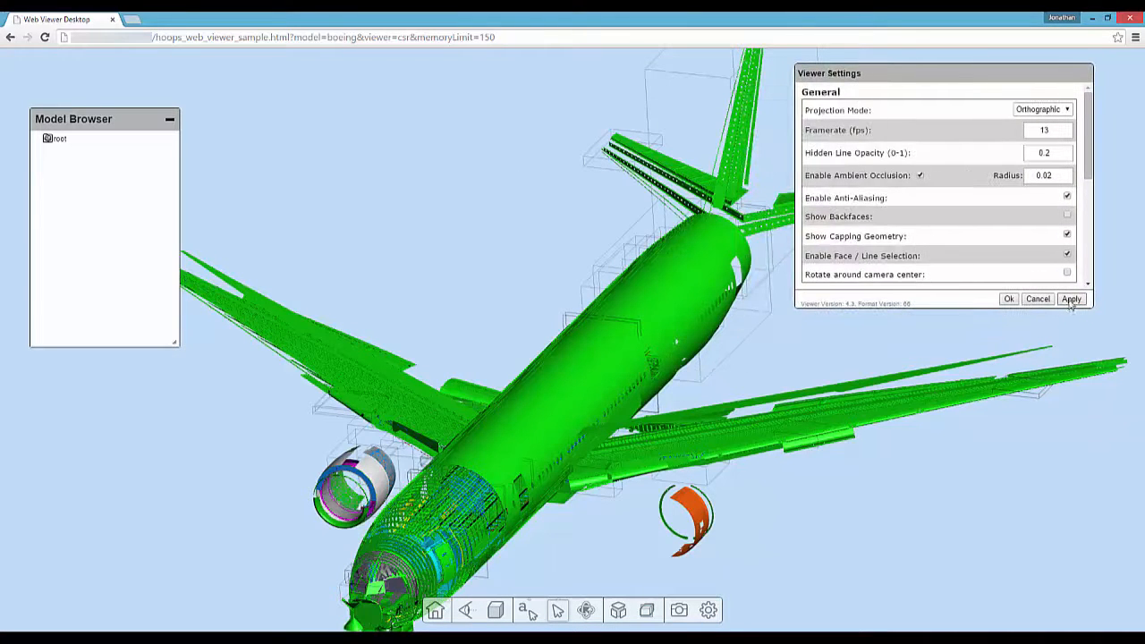
{"action": "left_click", "coordinate": [1069, 299]}
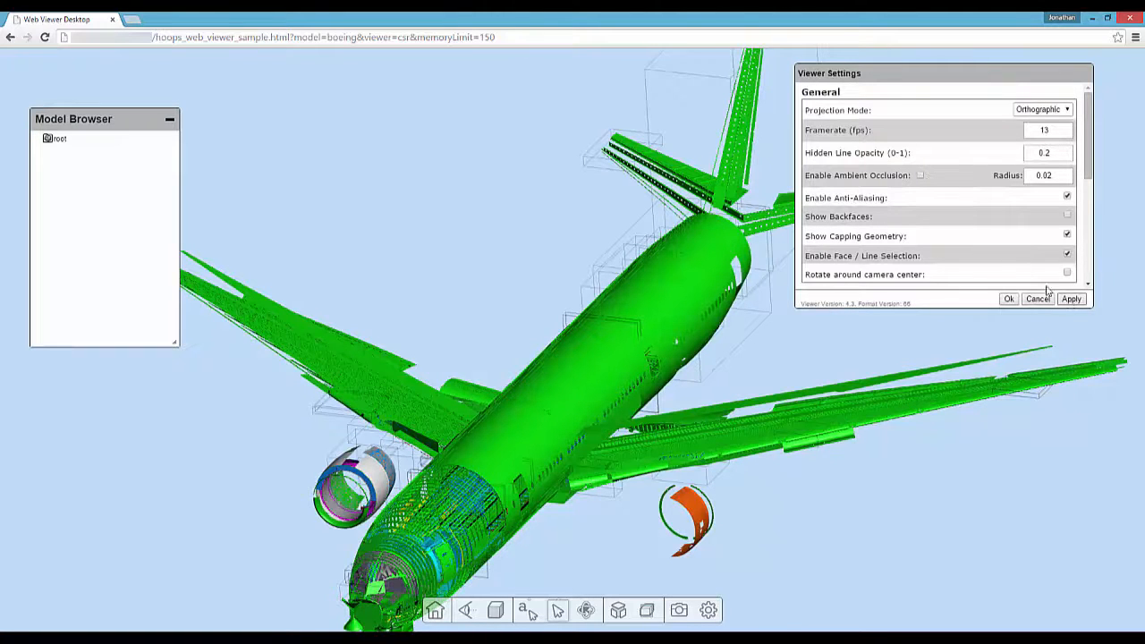
{"action": "left_click", "coordinate": [923, 176]}
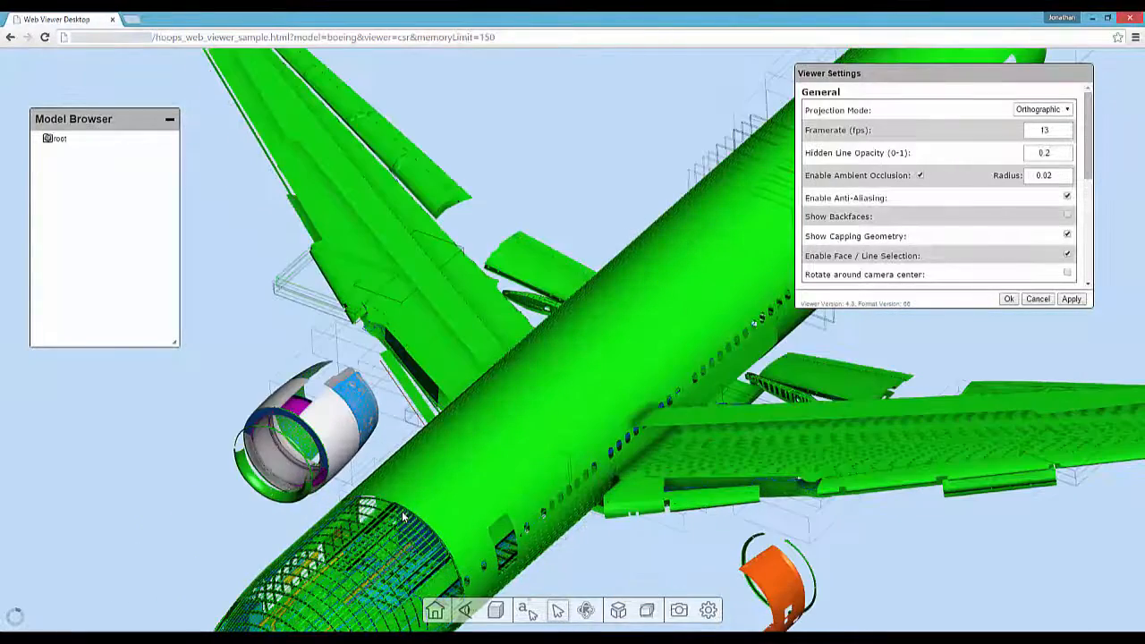
{"action": "left_click", "coordinate": [1009, 299]}
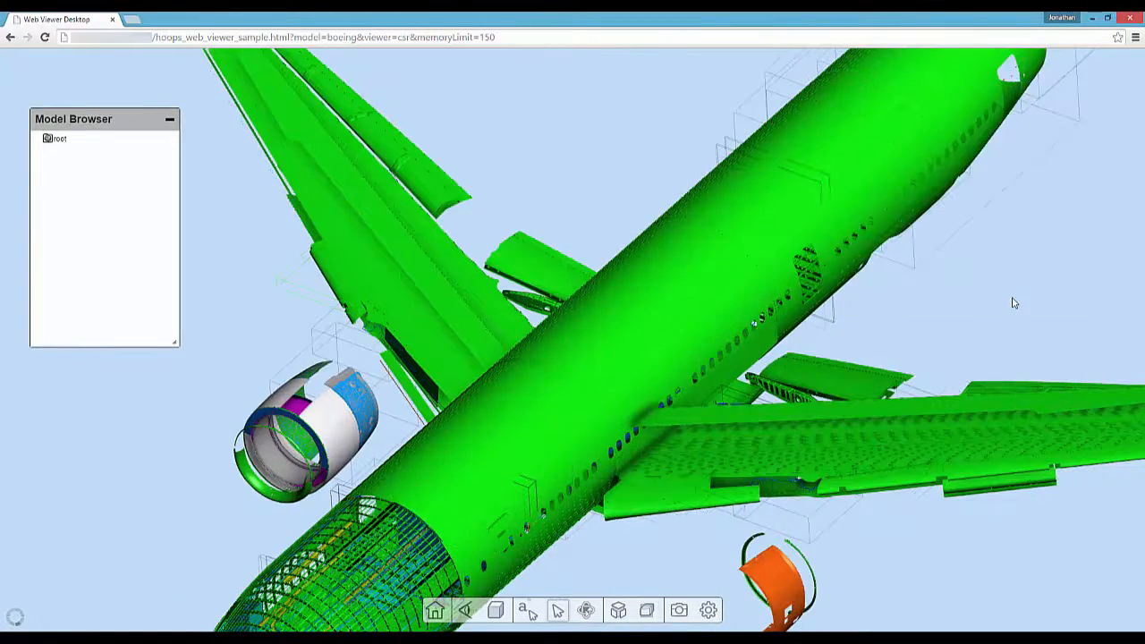
Add a cutting plane and push it through the fuselage to expose the cabin floor and framing
{"action": "left_click", "coordinate": [616, 612]}
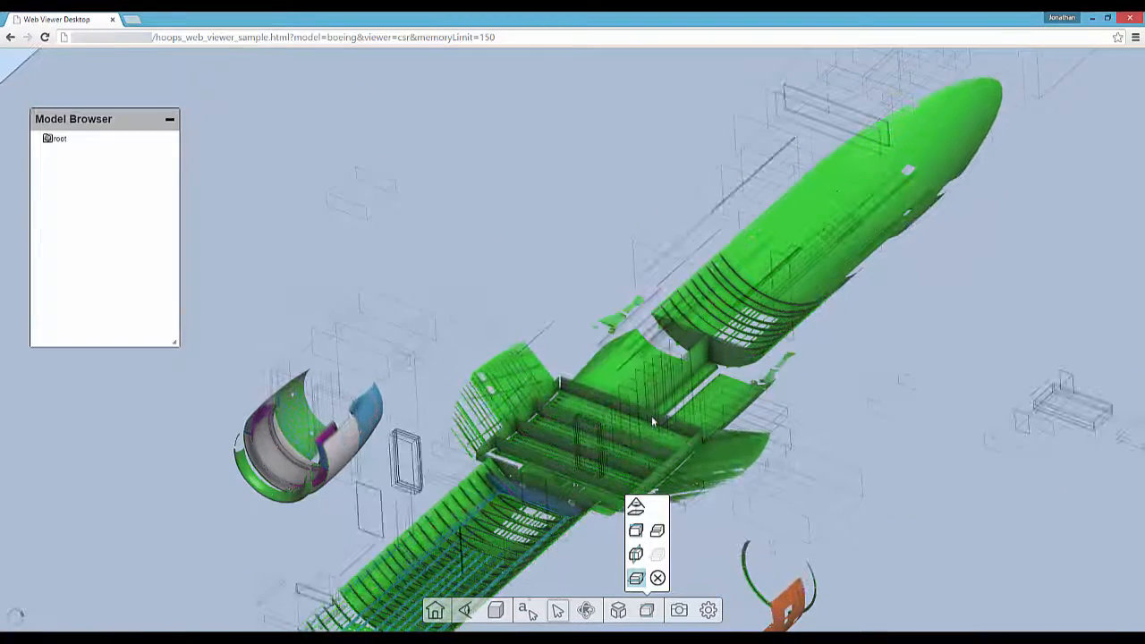
{"action": "left_click_drag", "start_coordinate": [653, 420], "coordinate": [658, 403]}
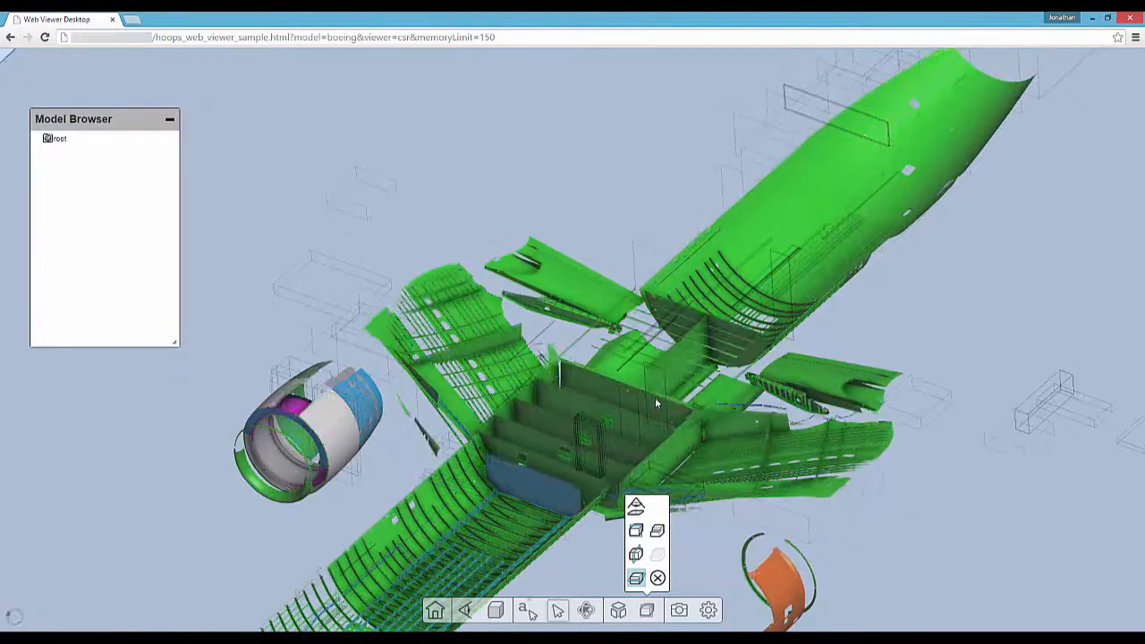
{"action": "left_click_drag", "start_coordinate": [659, 403], "coordinate": [662, 383]}
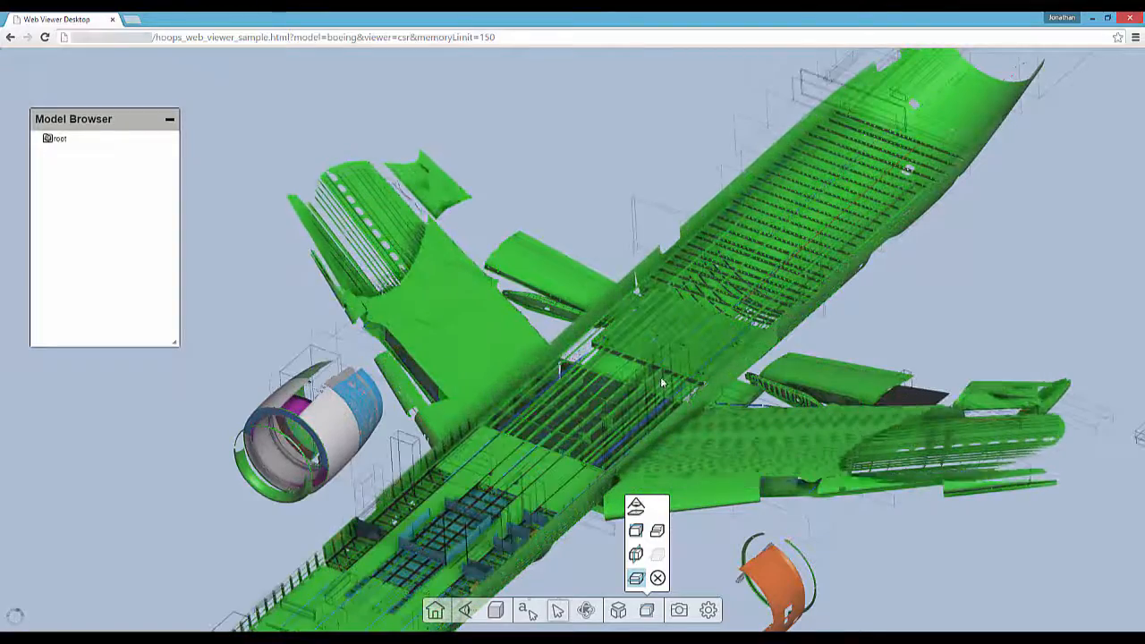